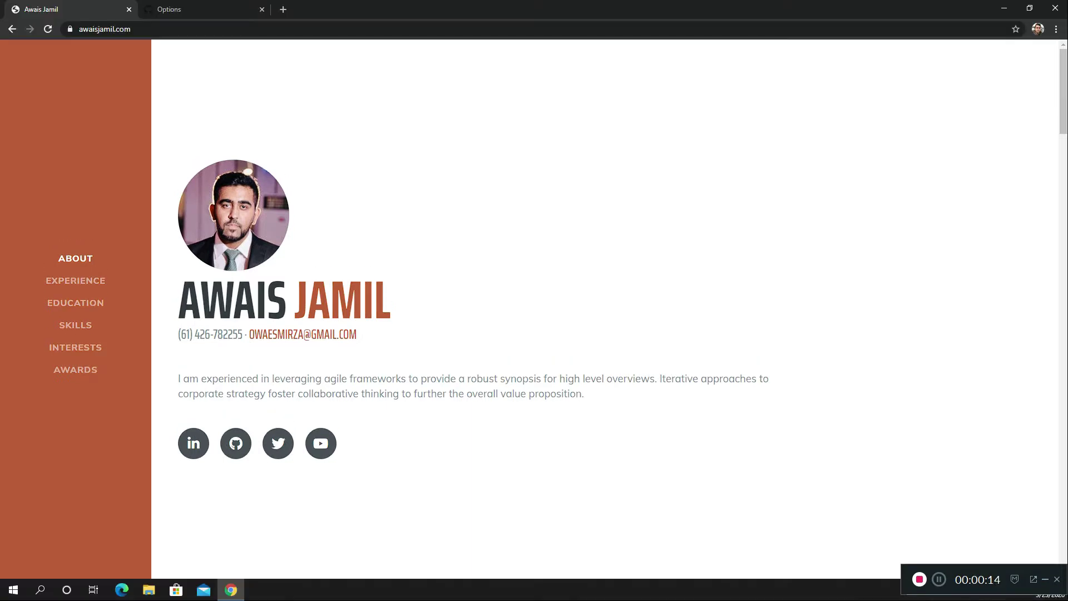
# Switch to the GitHub tab and show the awaismirza.github.io repository's file list.
pyautogui.click(202, 9)
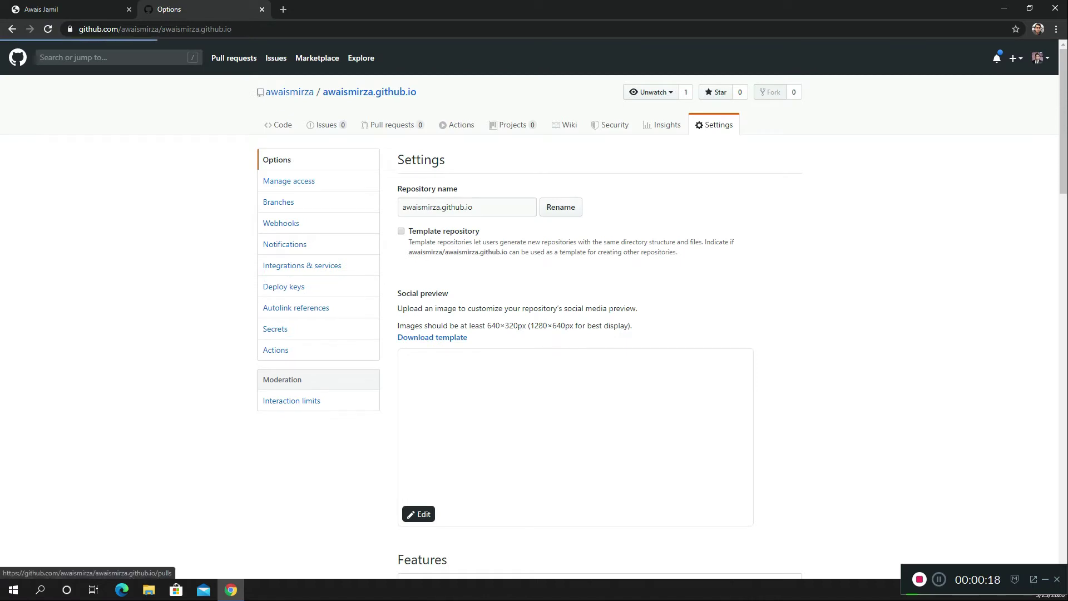
pyautogui.click(279, 124)
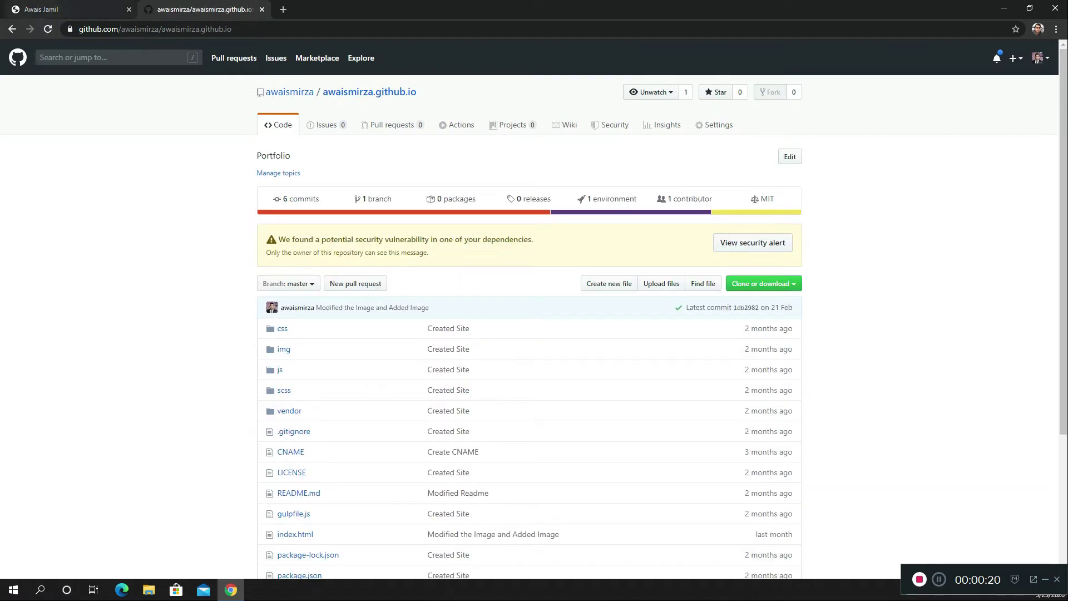
pyautogui.moveTo(65, 9)
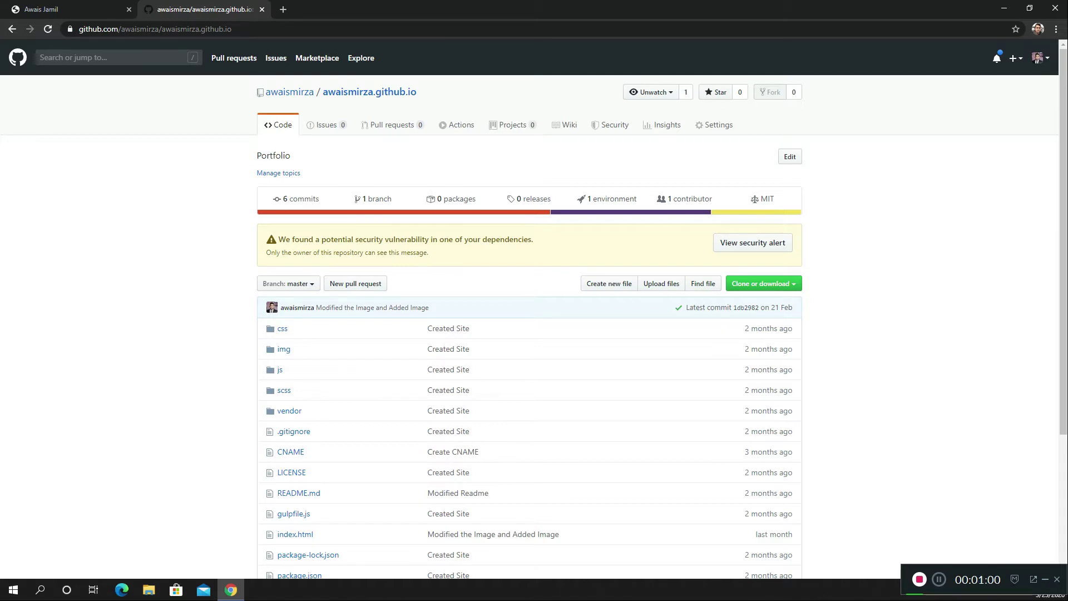
pyautogui.click(61, 9)
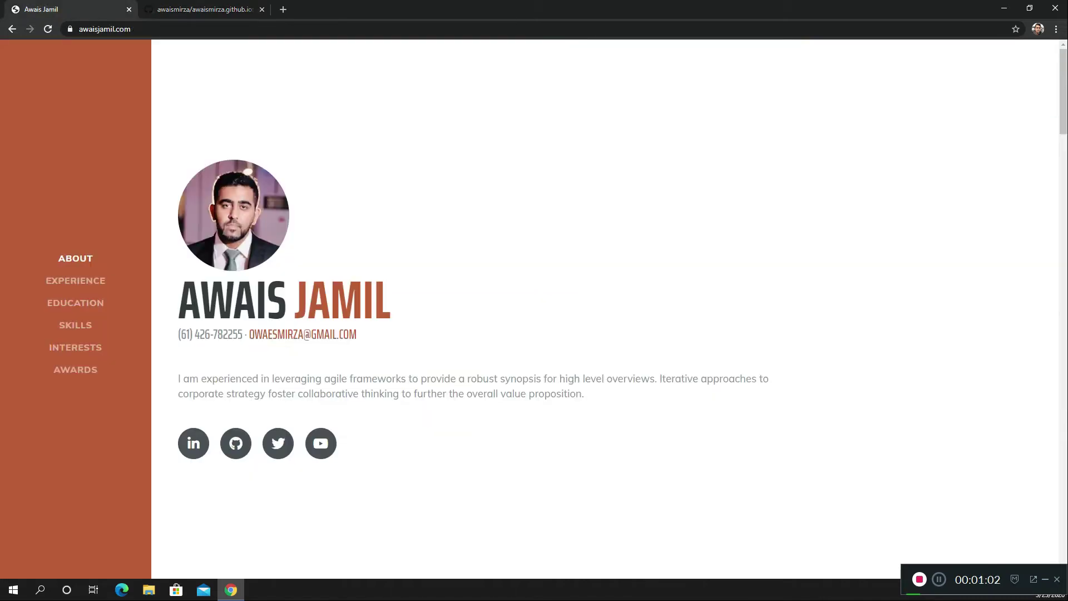
pyautogui.click(47, 28)
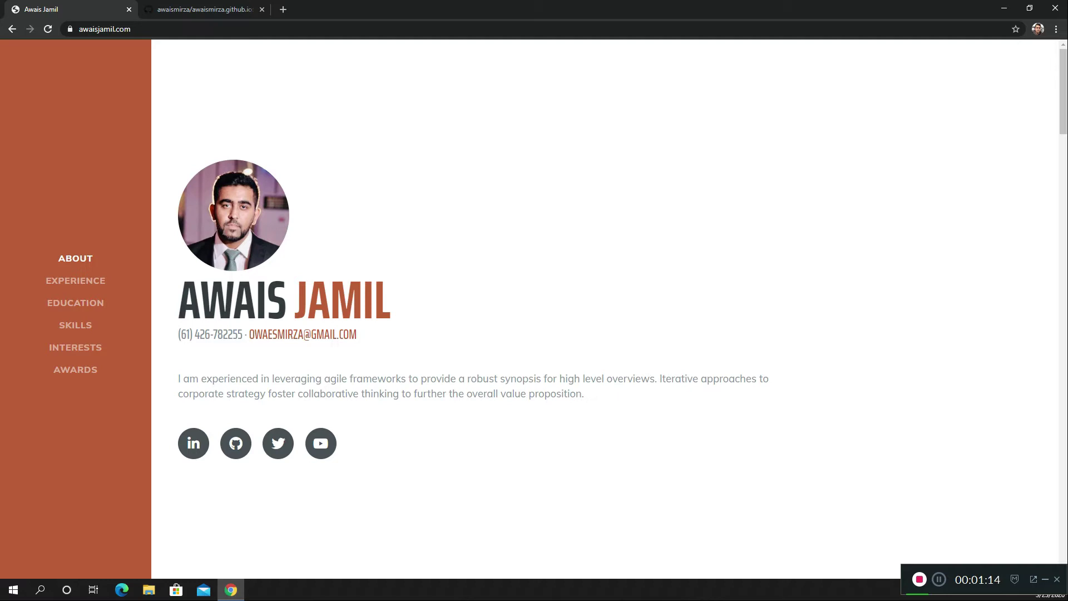
pyautogui.click(203, 9)
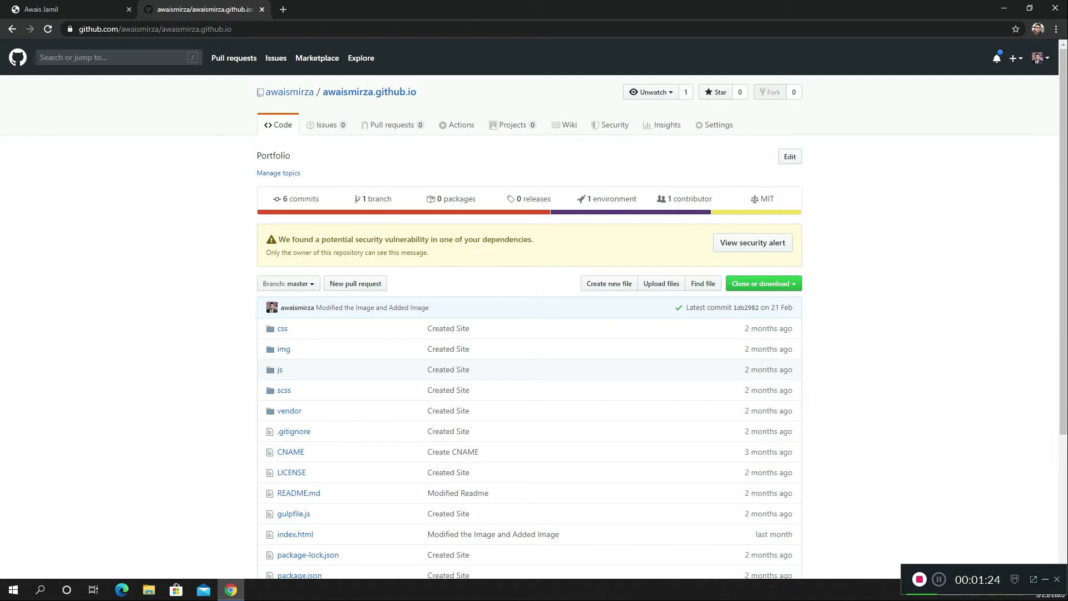
# Open the awaismirza profile overview from the avatar menu in the top bar.
pyautogui.click(1039, 57)
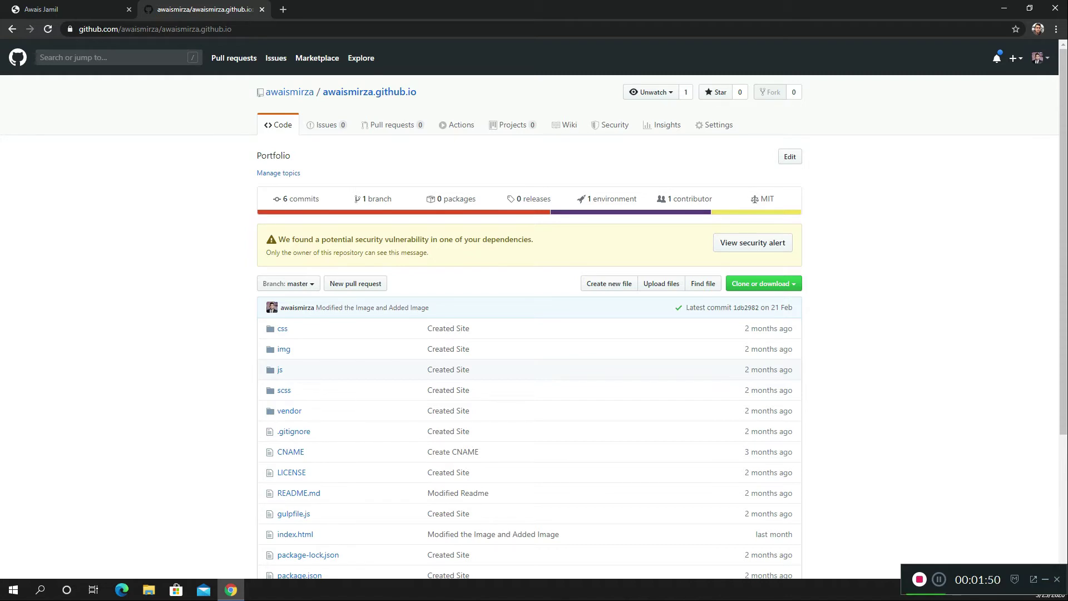
pyautogui.click(1040, 57)
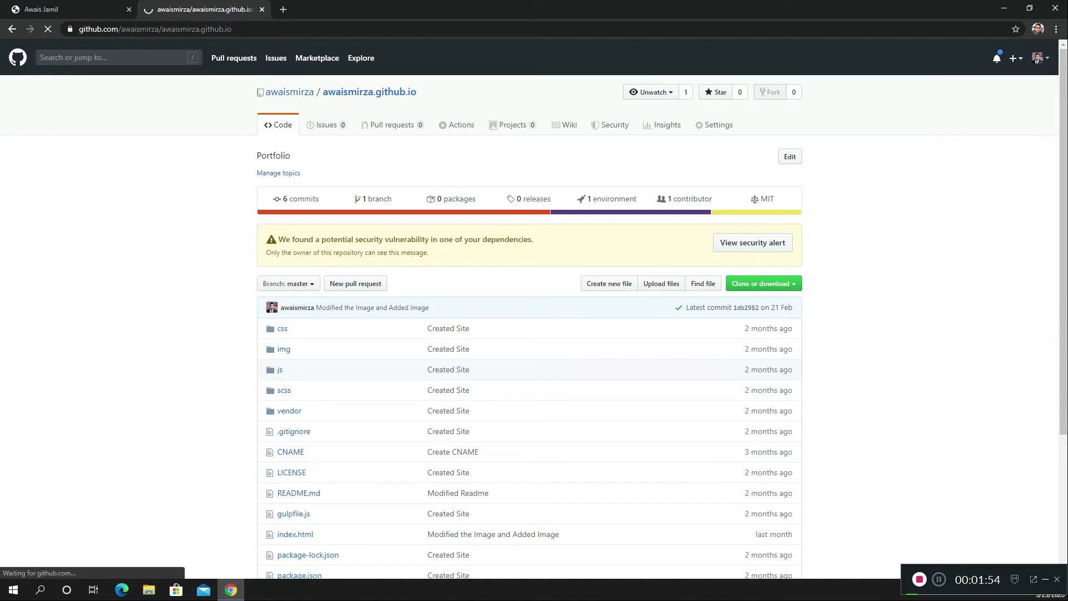
pyautogui.click(288, 91)
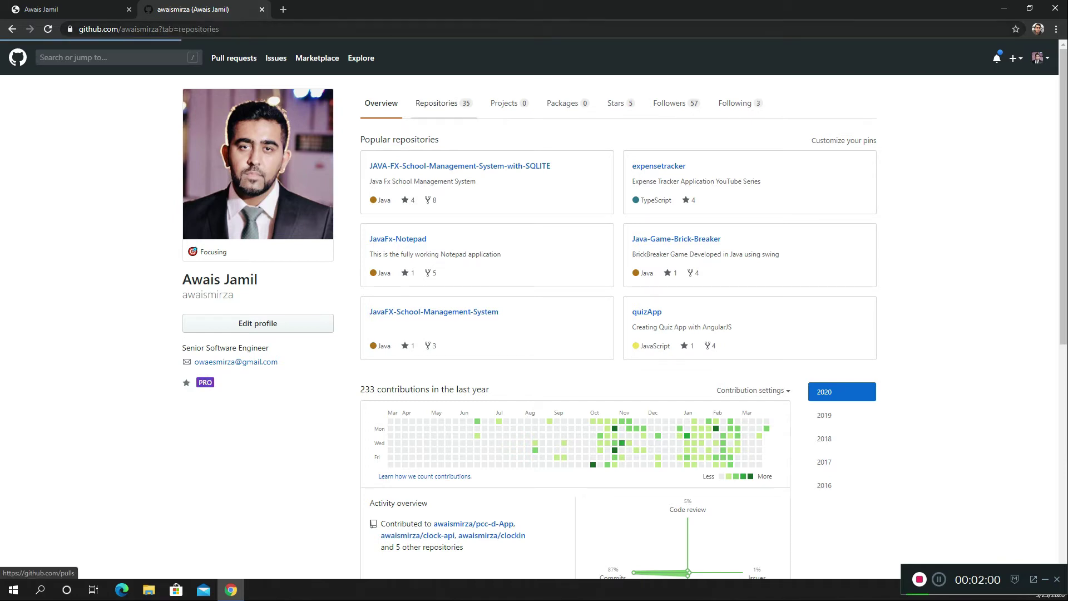
# Pick awaismirza.github.io from the account's full Repositories list.
pyautogui.click(436, 103)
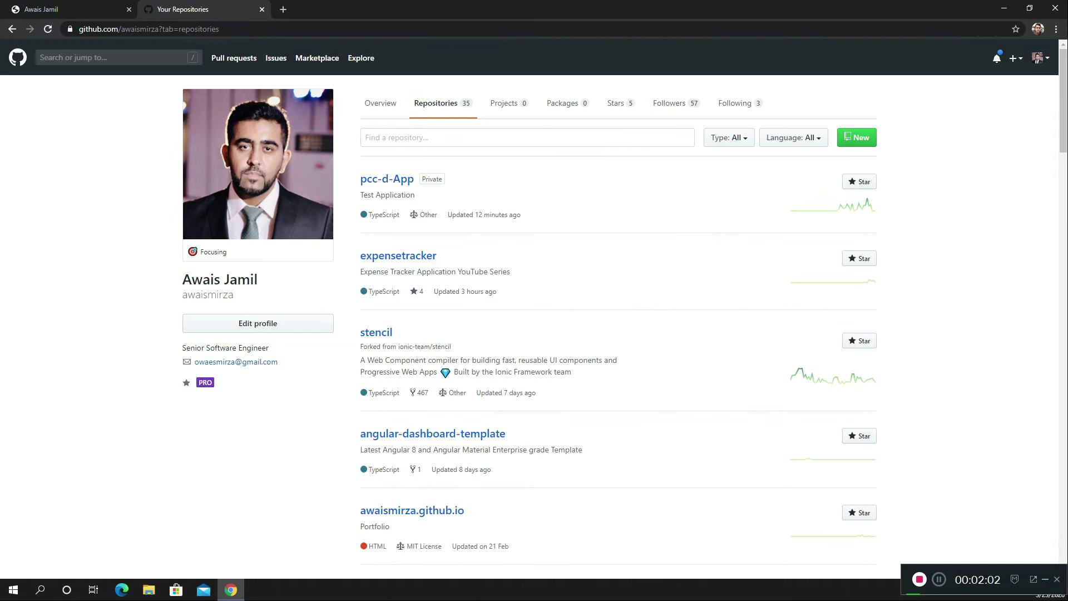
pyautogui.scroll(-3)
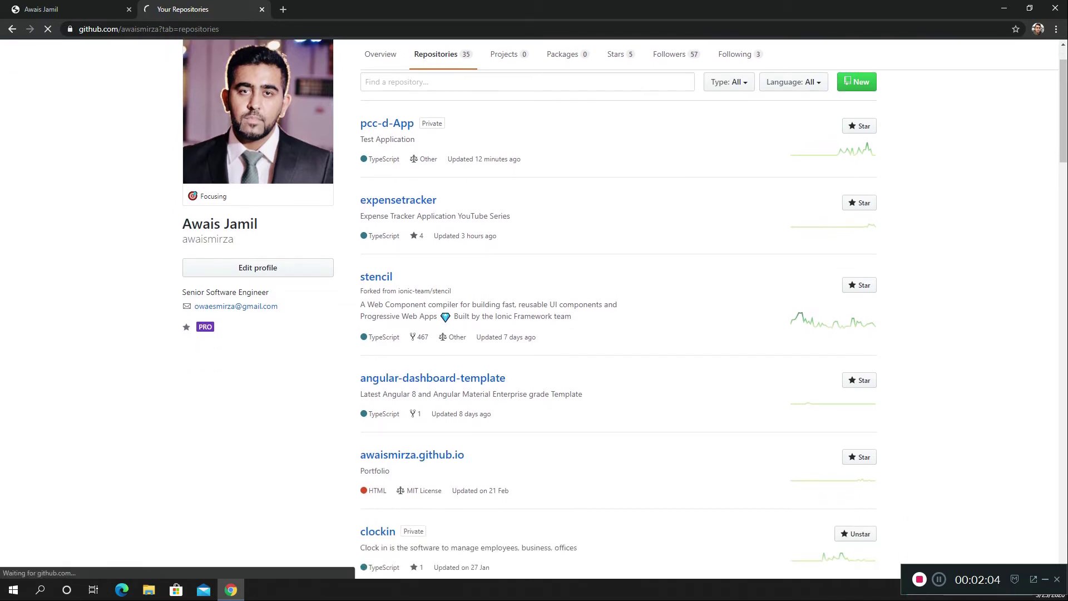
pyautogui.click(411, 455)
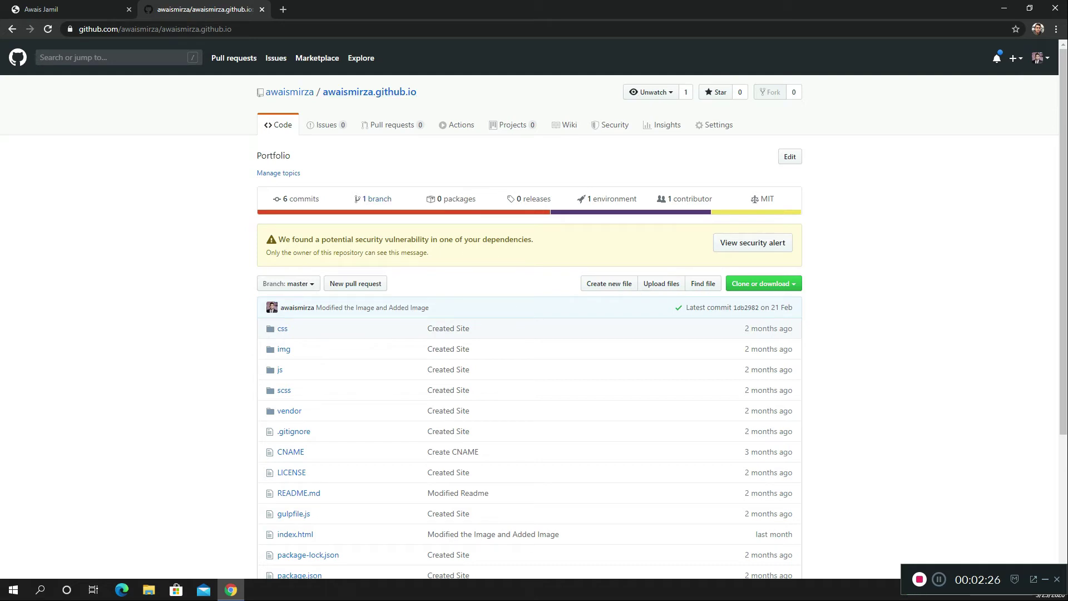
# Review the awaismirza.github.io file list and start loading the repository Settings.
pyautogui.scroll(-3)
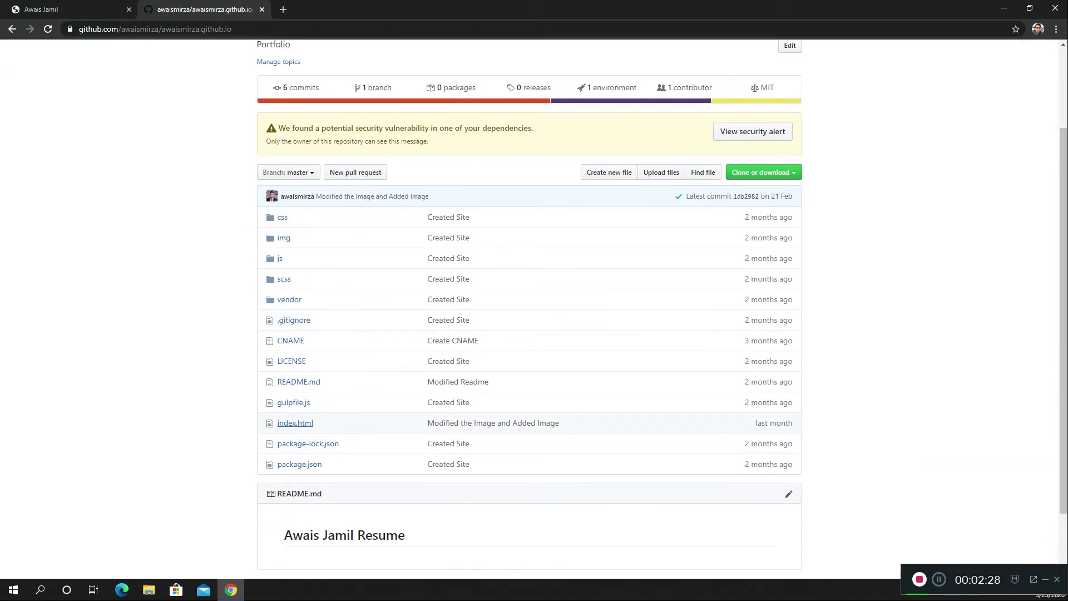
pyautogui.moveTo(295, 422)
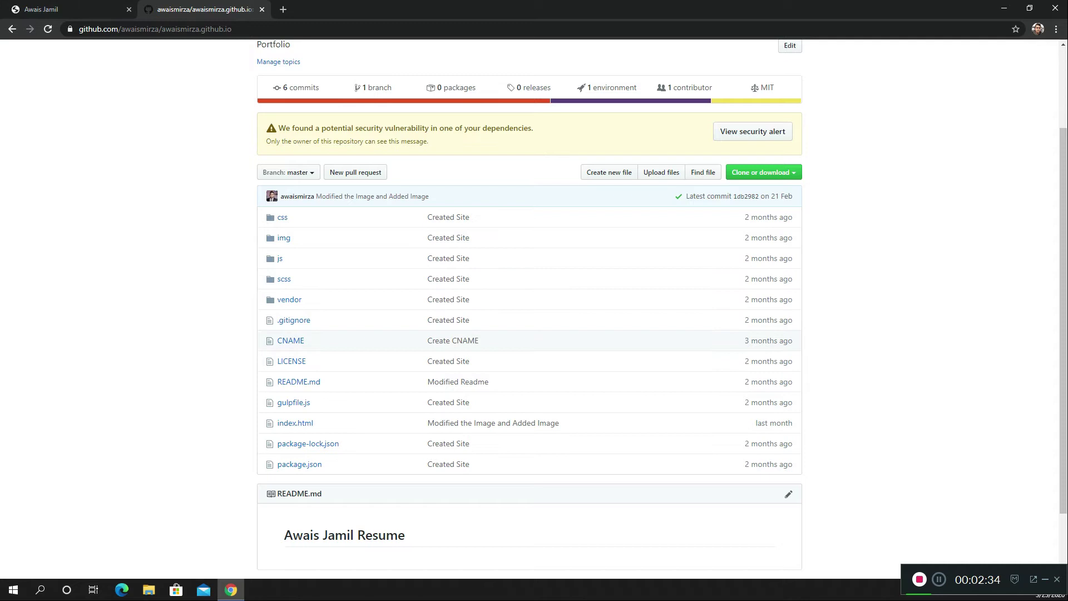
pyautogui.moveTo(294, 321)
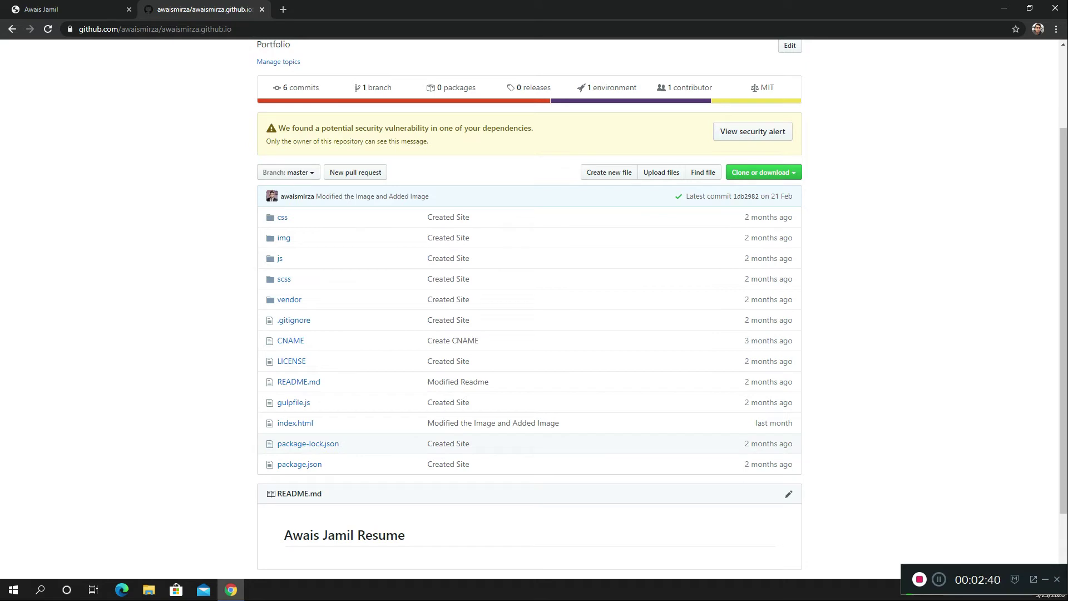
pyautogui.moveTo(295, 422)
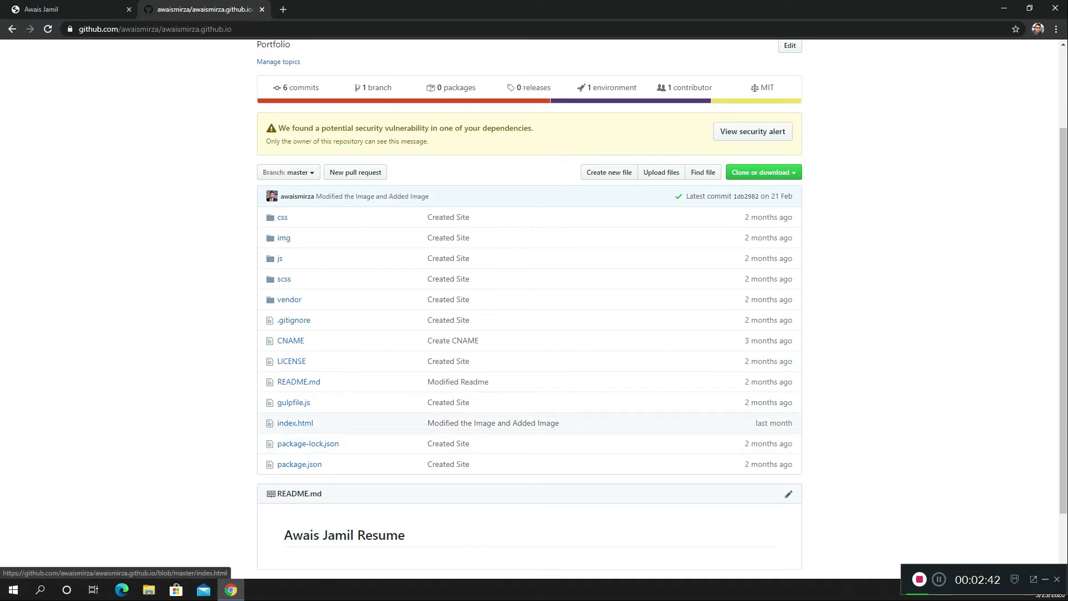
pyautogui.moveTo(295, 422)
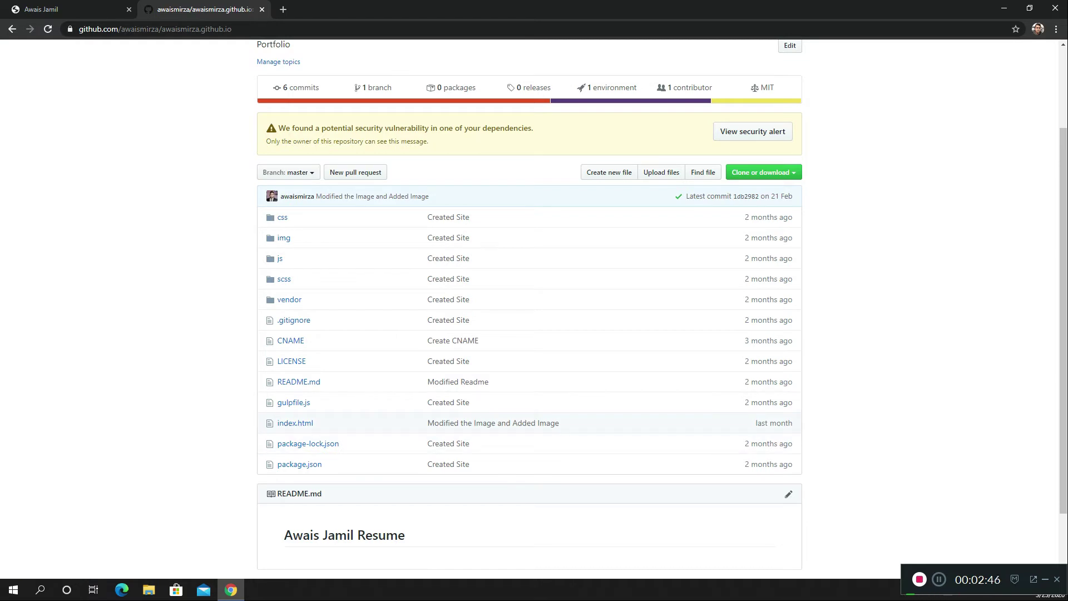
pyautogui.scroll(3)
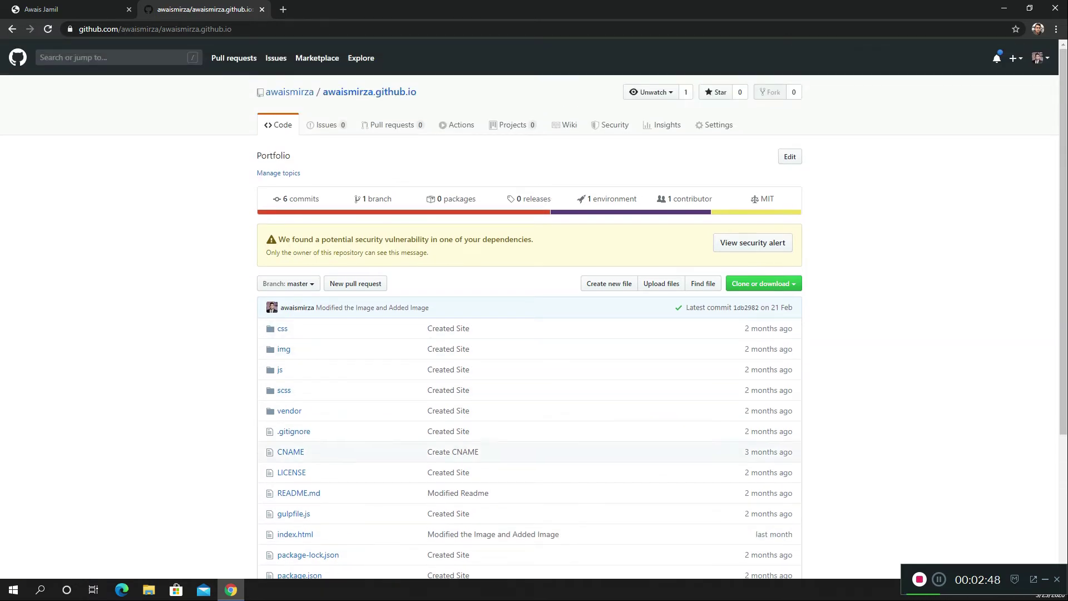
pyautogui.scroll(-3)
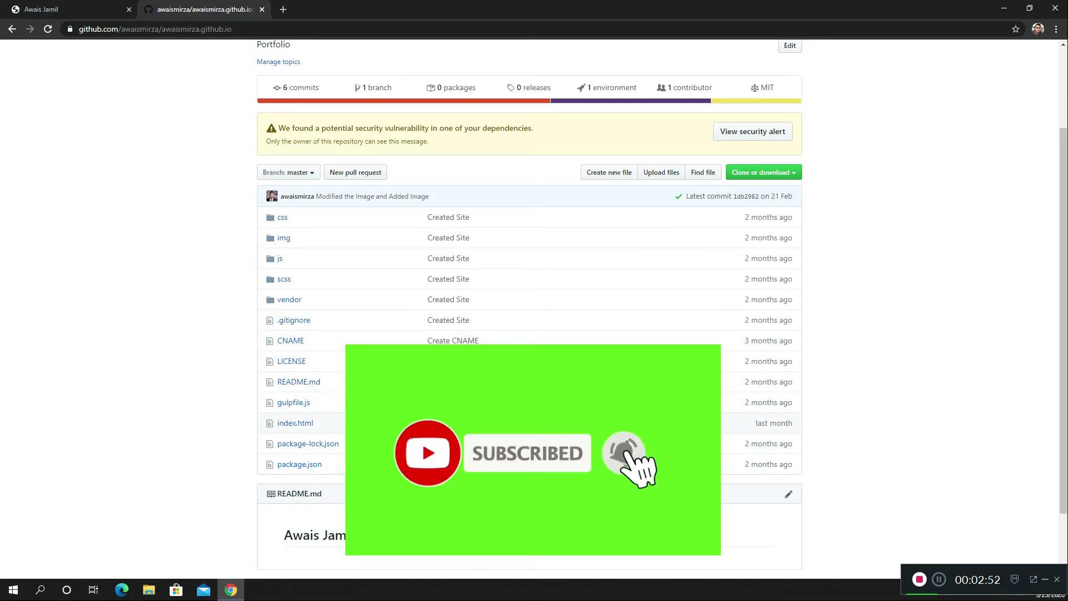
pyautogui.scroll(3)
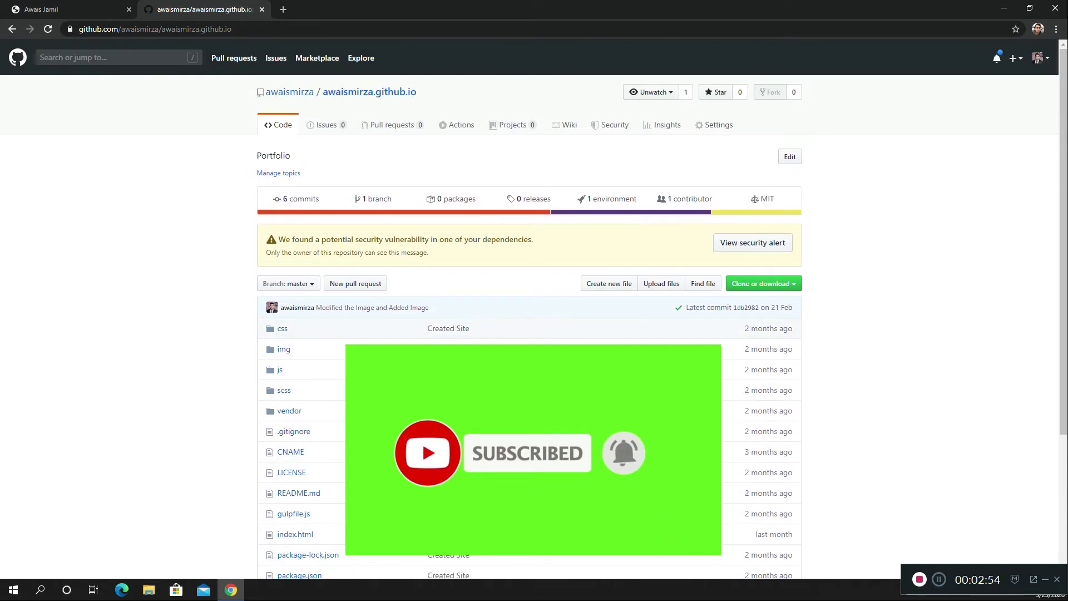
pyautogui.click(717, 124)
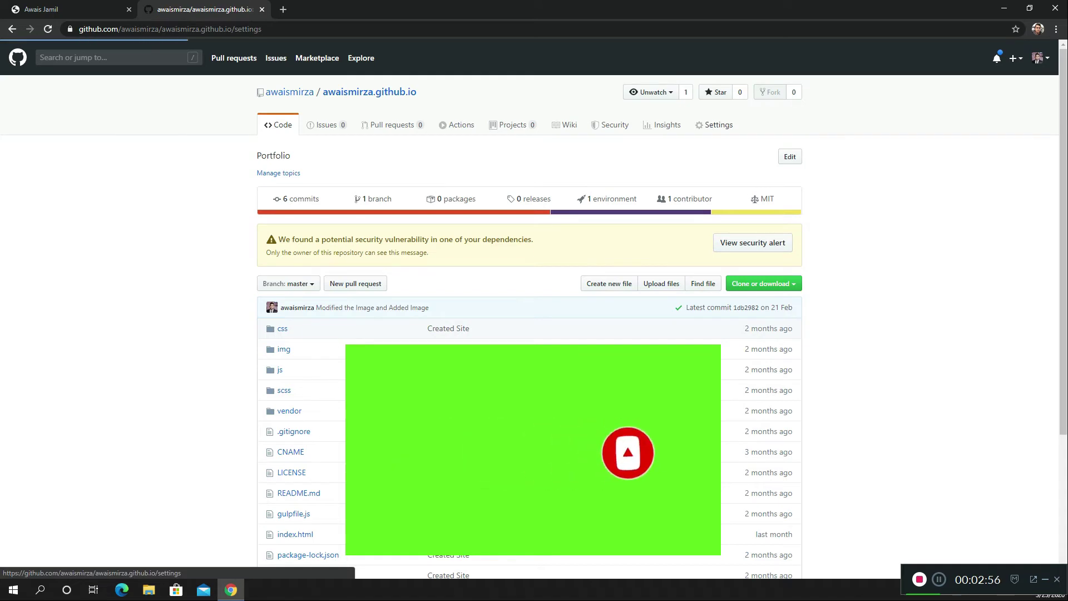
# Scroll Settings down to GitHub Pages, showing custom domain awaisjamil.com with HTTPS enforced.
pyautogui.click(713, 124)
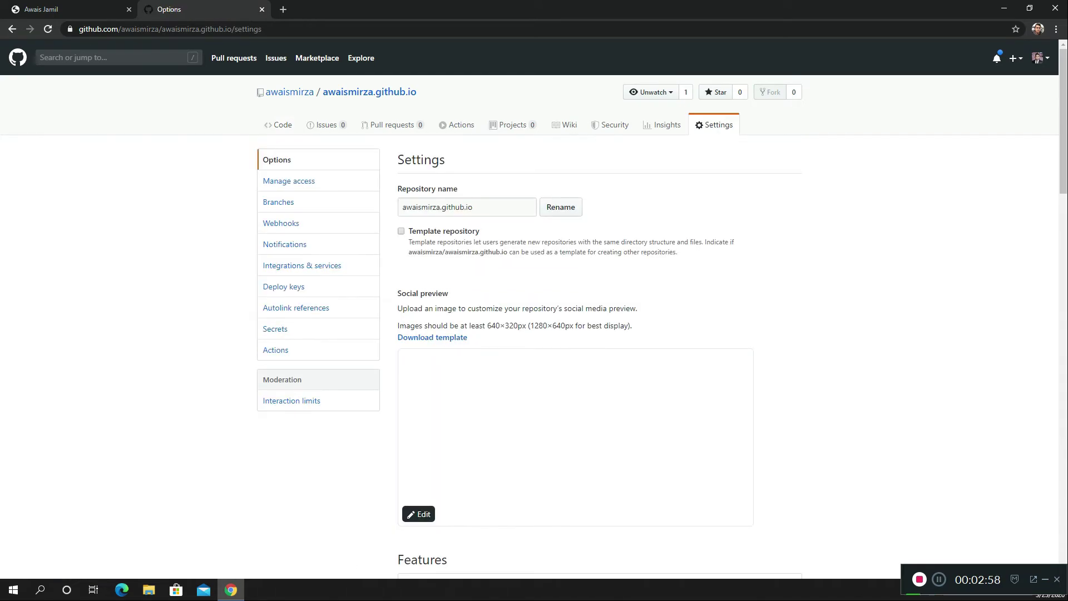
pyautogui.scroll(-3)
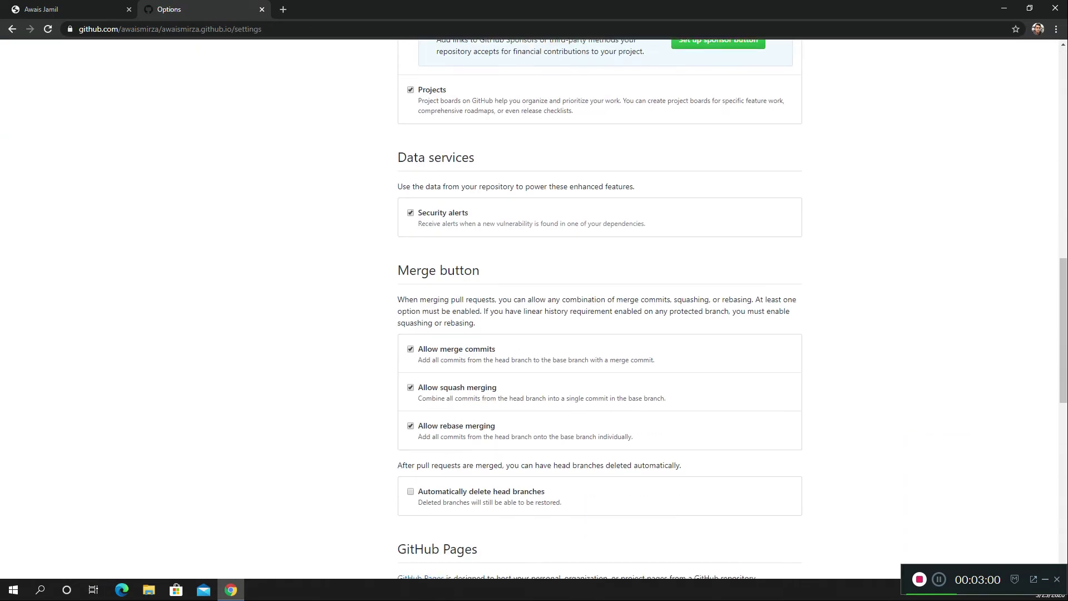
pyautogui.scroll(-3)
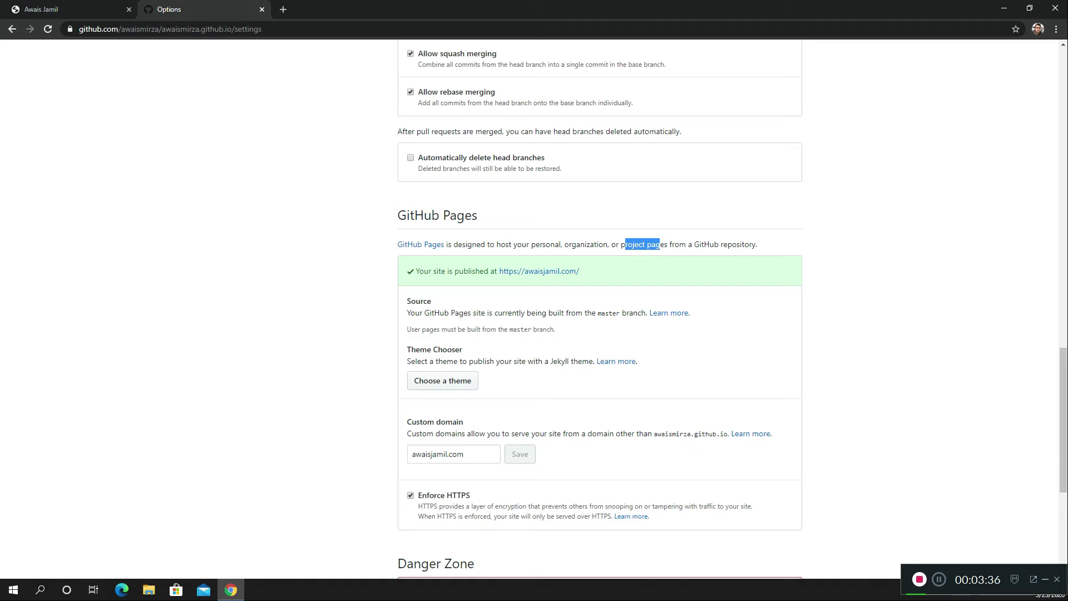
pyautogui.moveTo(538, 271)
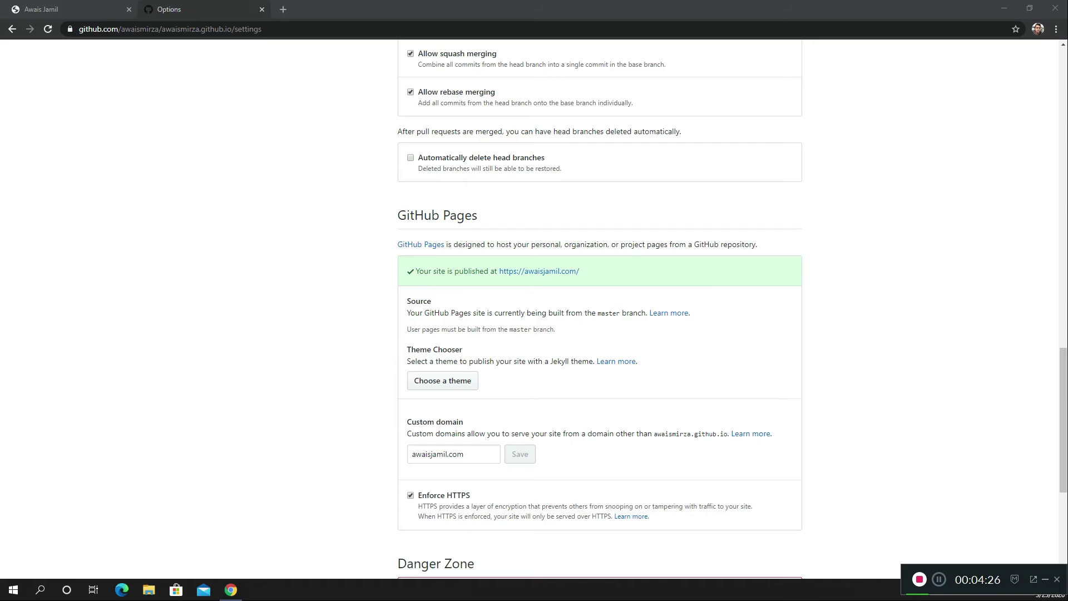
pyautogui.click(257, 589)
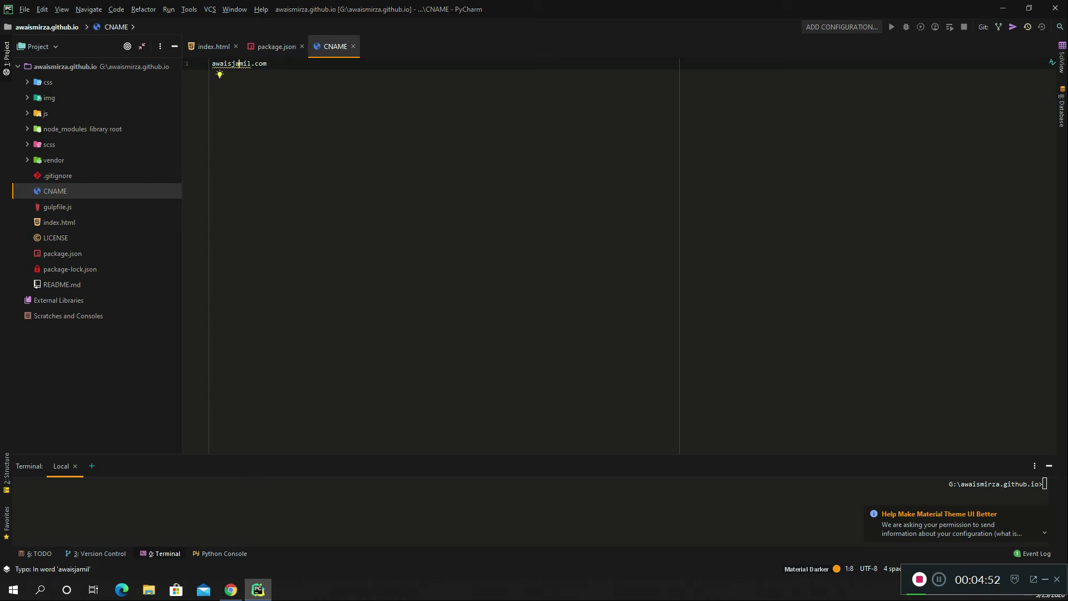
# Return to the browser after confirming the CNAME file reads awaisjamil.com.
pyautogui.click(230, 589)
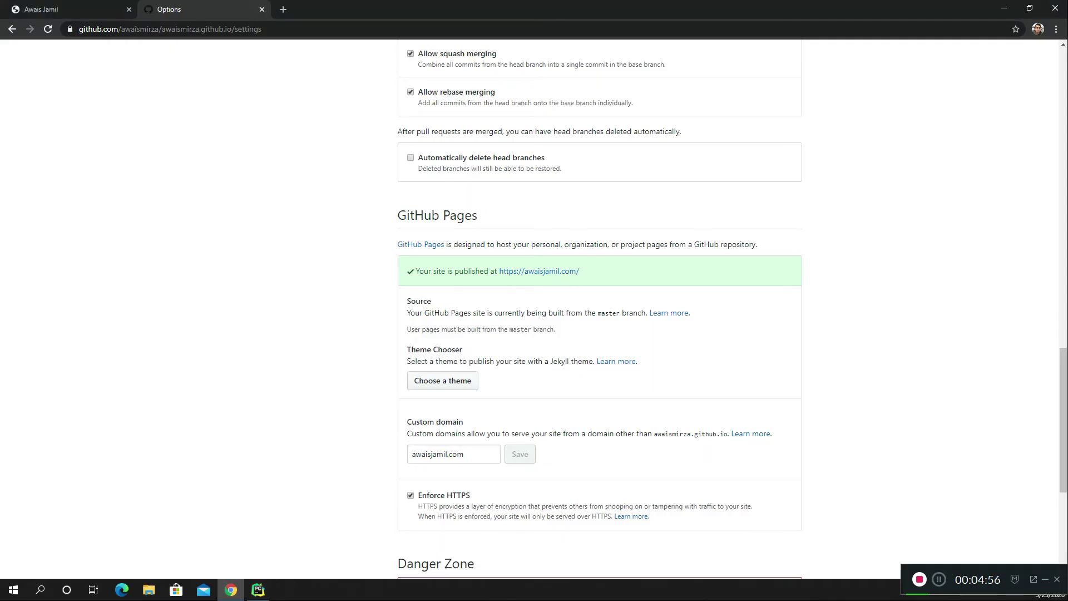
# Recheck the Pages section for custom domain awaisjamil.com and enforced HTTPS.
pyautogui.scroll(-3)
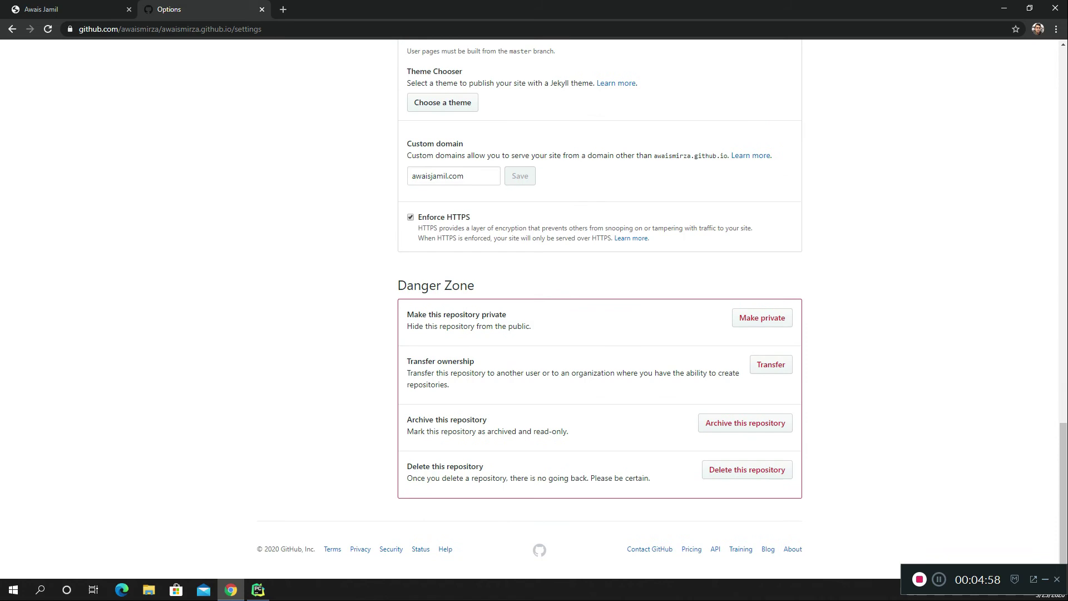
pyautogui.scroll(3)
pyautogui.write('go')
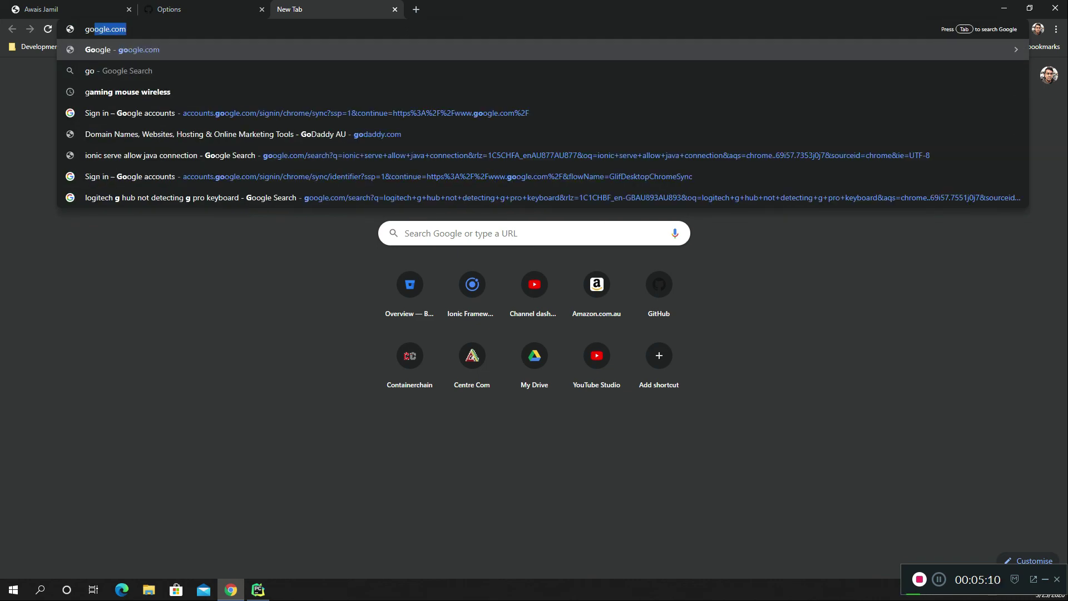
# Go to godaddy.com and sign in to the GoDaddy account.
pyautogui.click(239, 134)
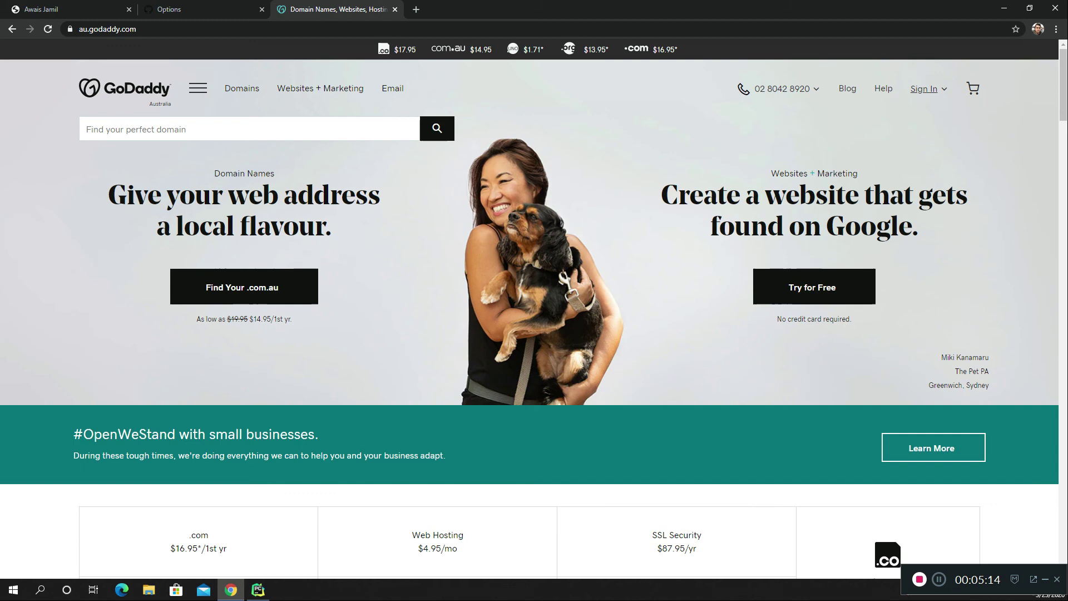
pyautogui.click(925, 89)
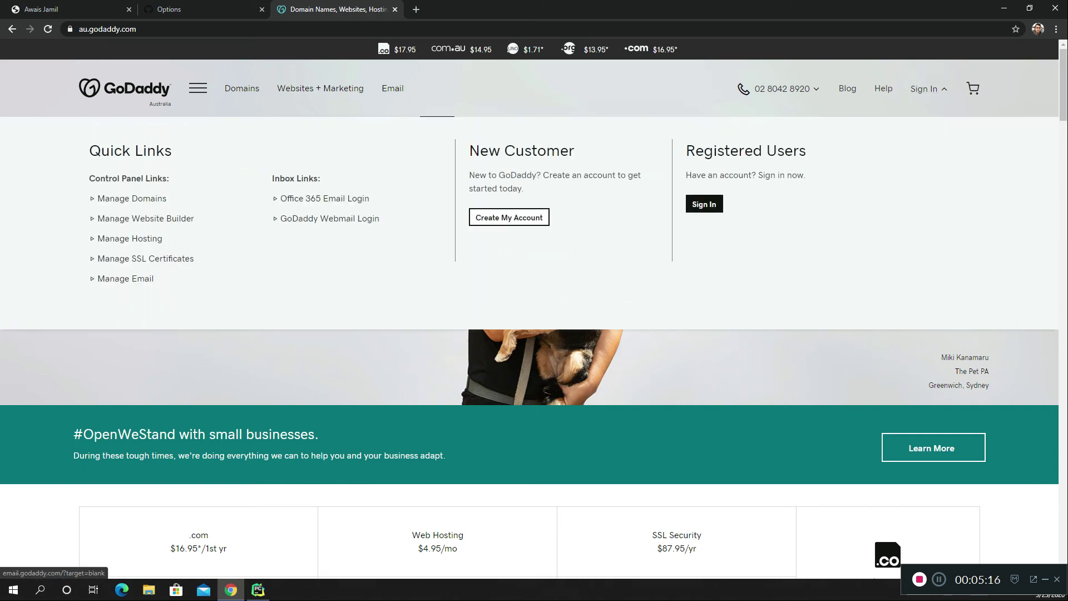
pyautogui.click(704, 204)
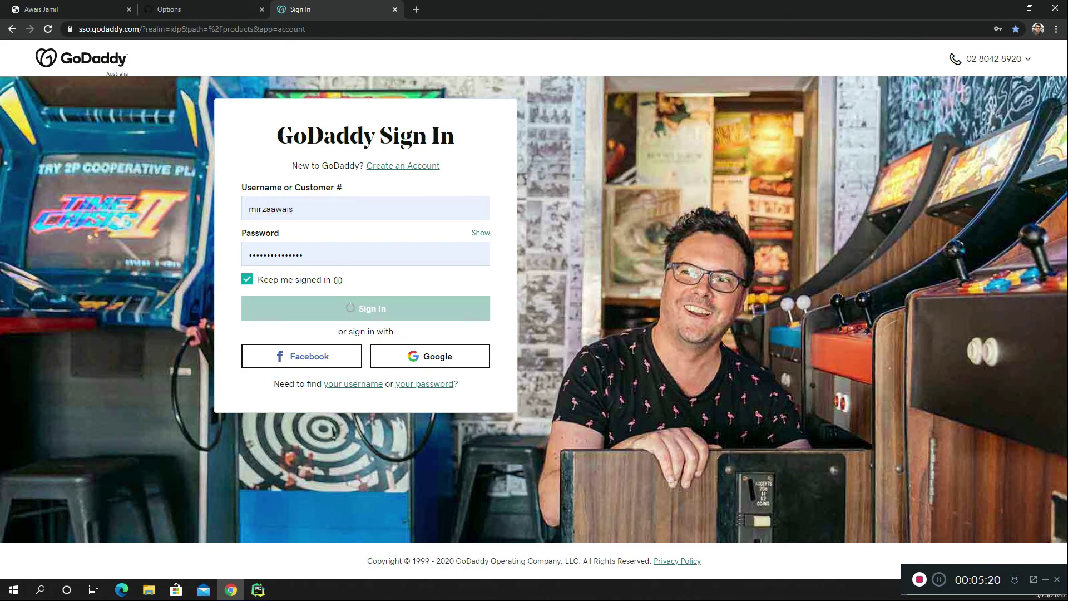
pyautogui.click(365, 307)
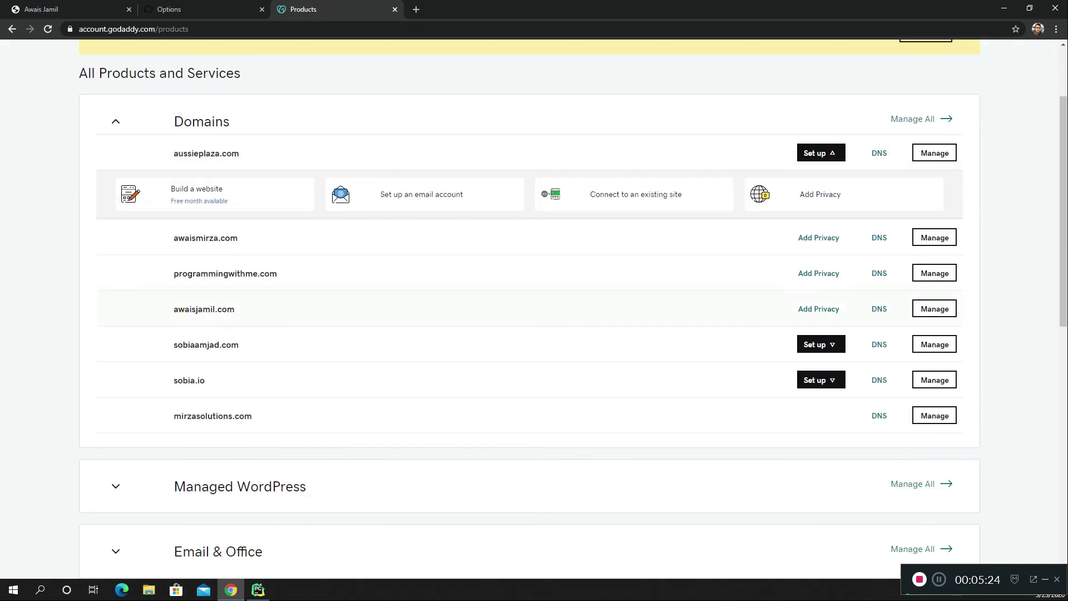
# Open DNS Management for awaisjamil.com from the Domains list.
pyautogui.scroll(-3)
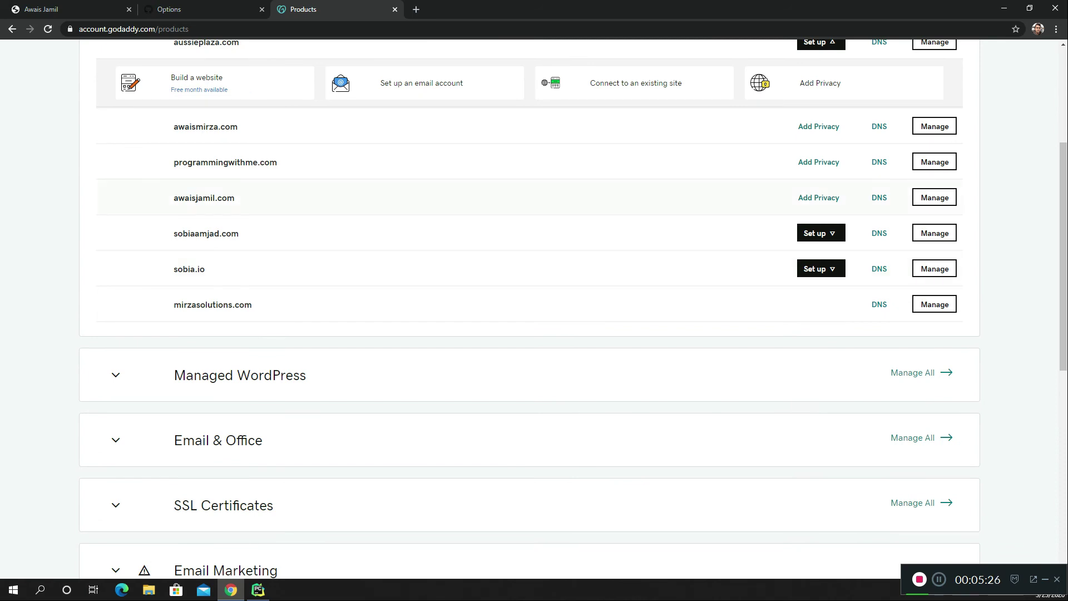
pyautogui.click(878, 197)
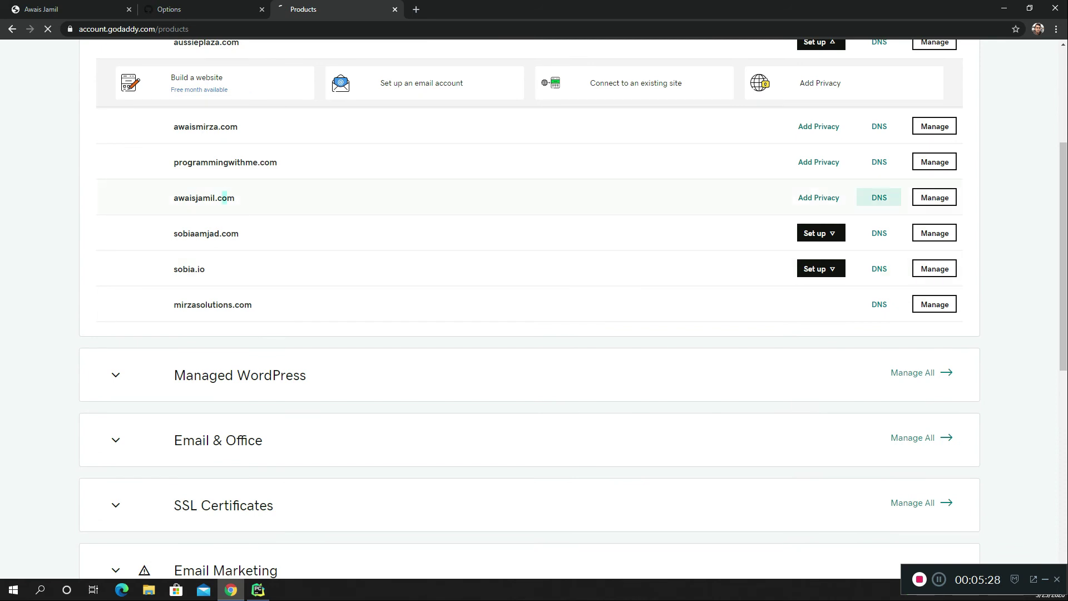
pyautogui.click(878, 197)
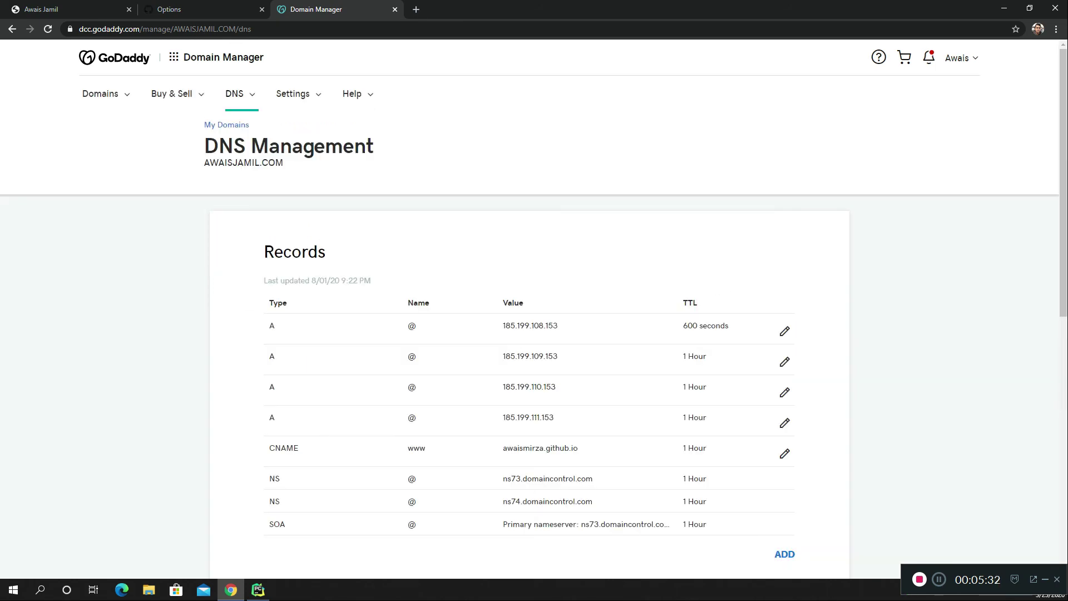
# Review the four 185.199 A records, www CNAME, nameservers and forwarding for awaisjamil.com.
pyautogui.doubleClick(534, 325)
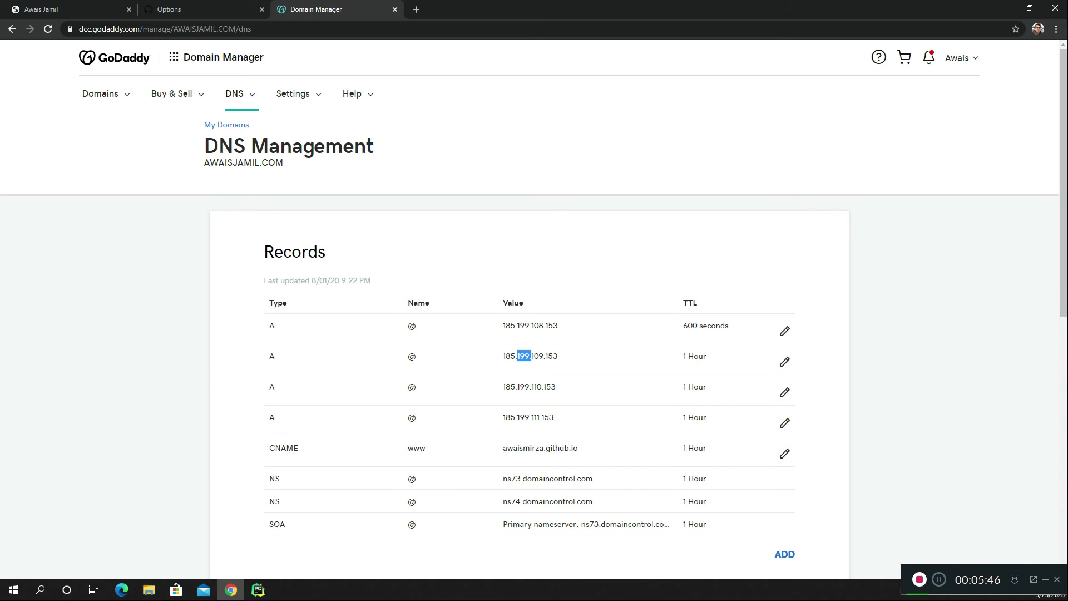
pyautogui.scroll(-3)
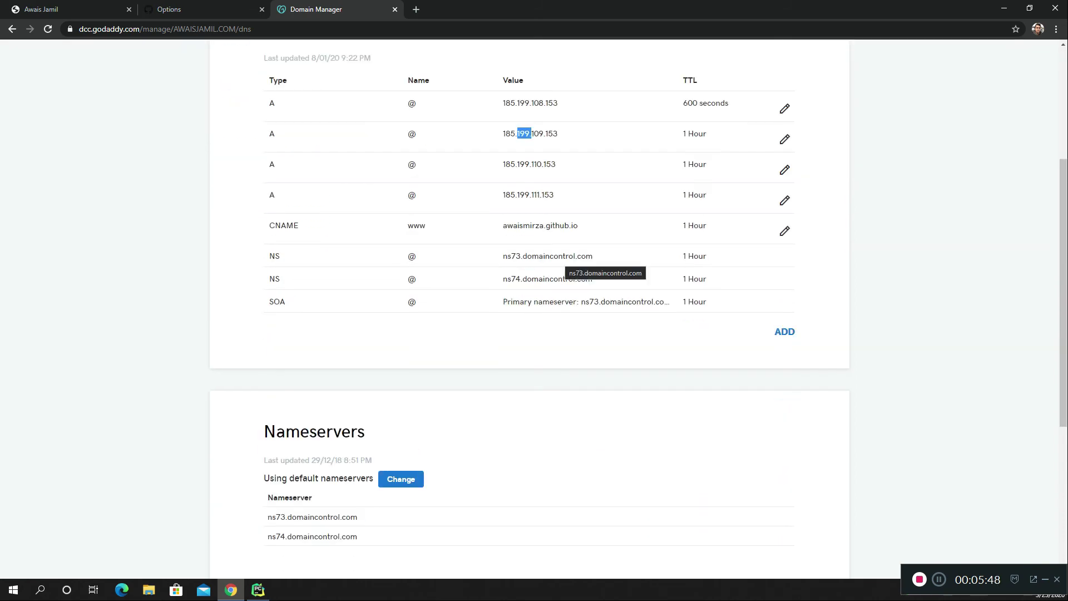
pyautogui.scroll(-3)
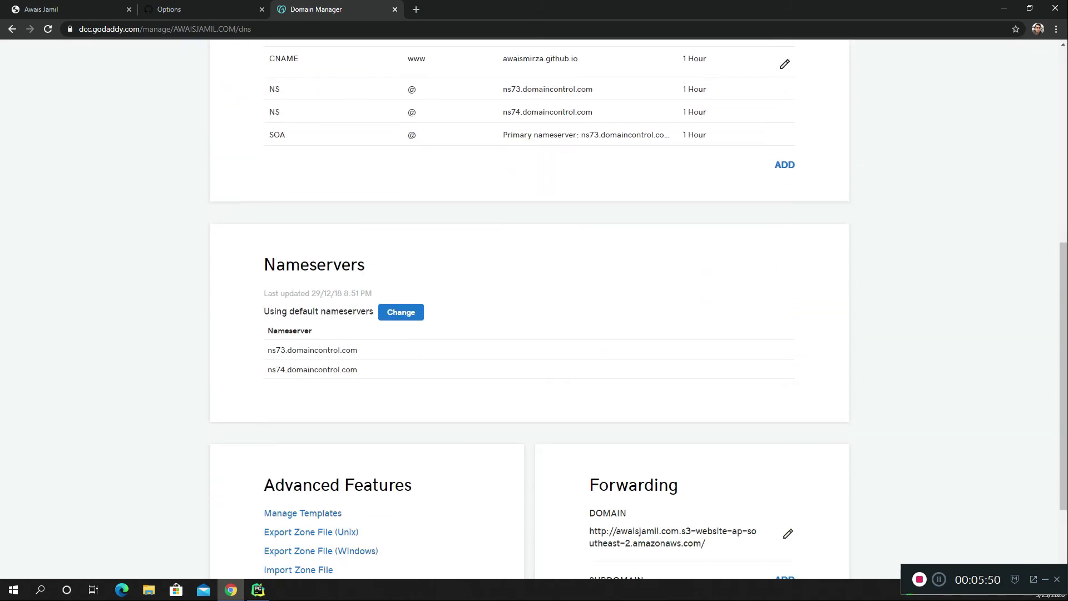
pyautogui.scroll(3)
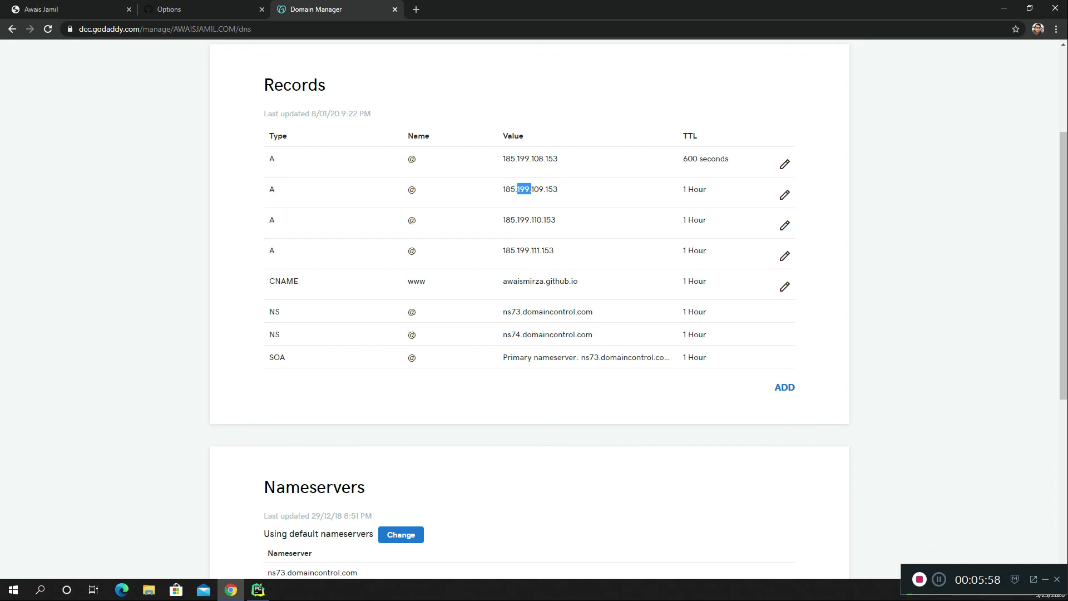
pyautogui.scroll(-3)
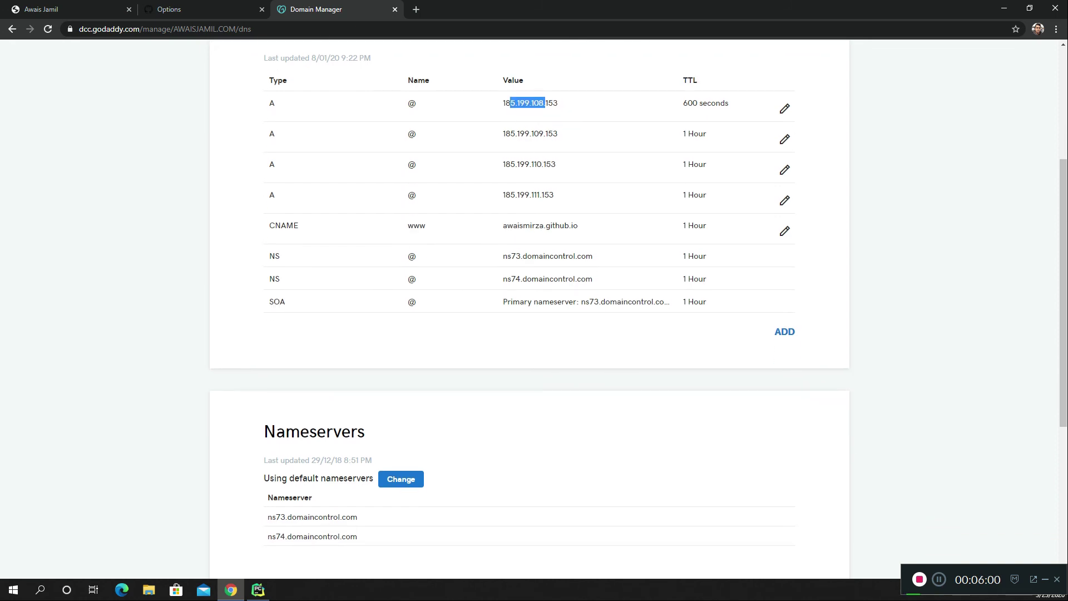
pyautogui.scroll(-3)
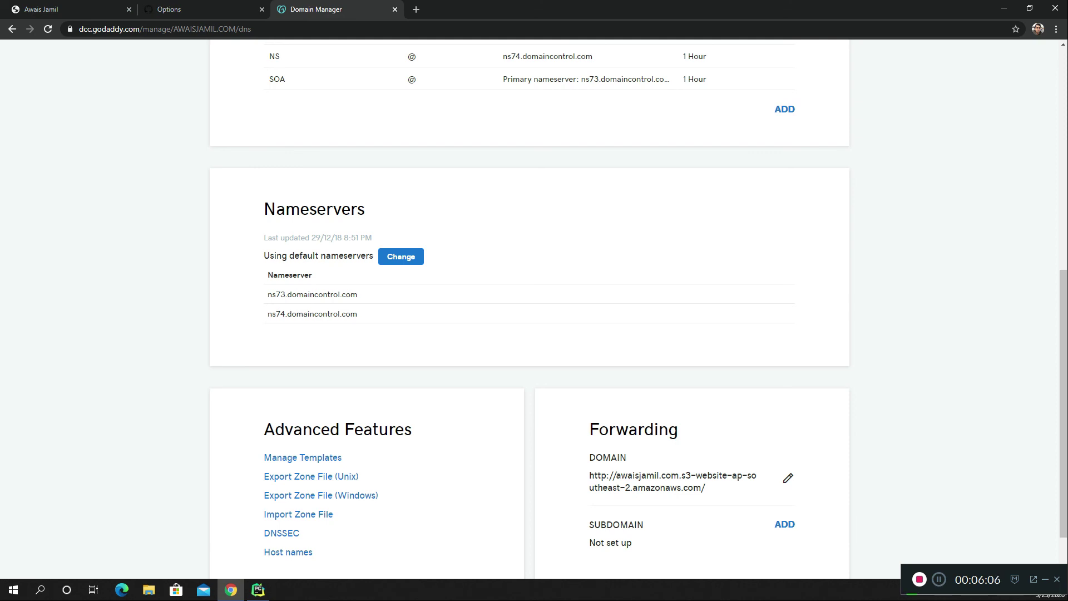
pyautogui.scroll(-3)
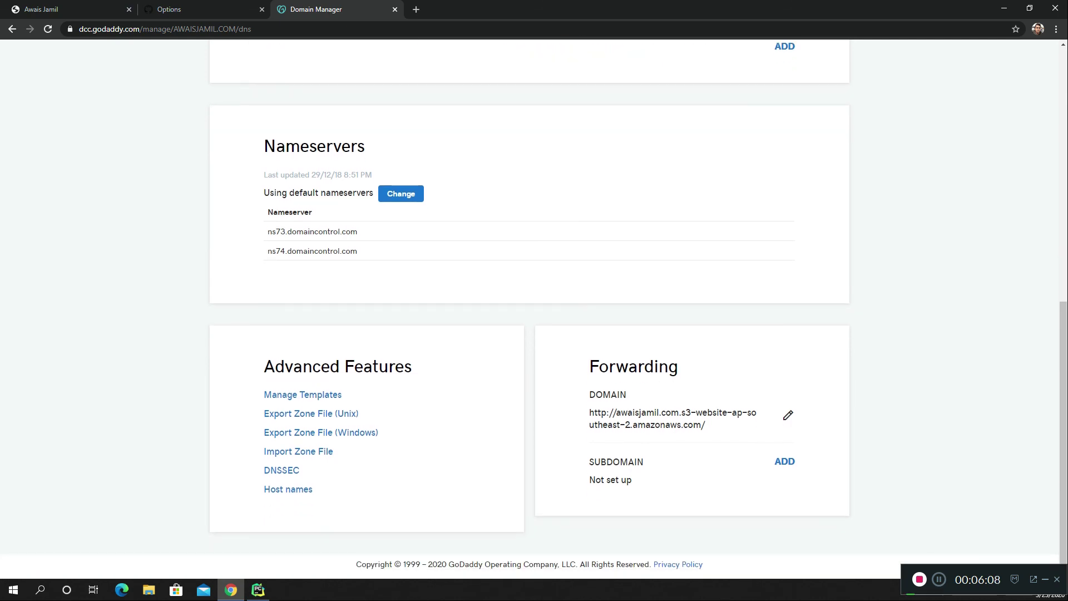
pyautogui.scroll(3)
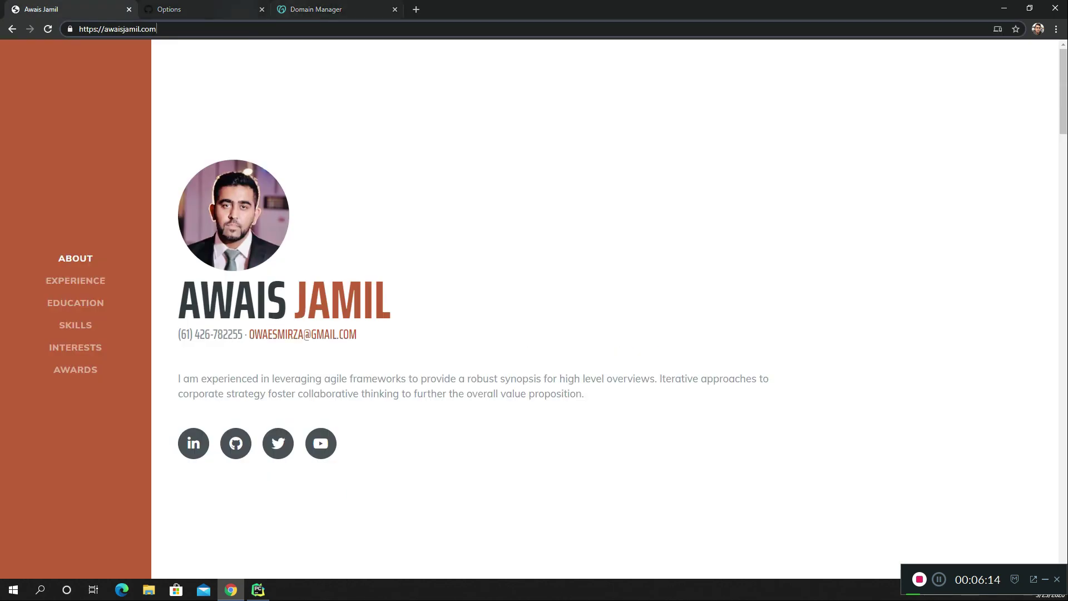
# Scroll to the top of the repository settings and toggle Template repository on, then off.
pyautogui.click(201, 9)
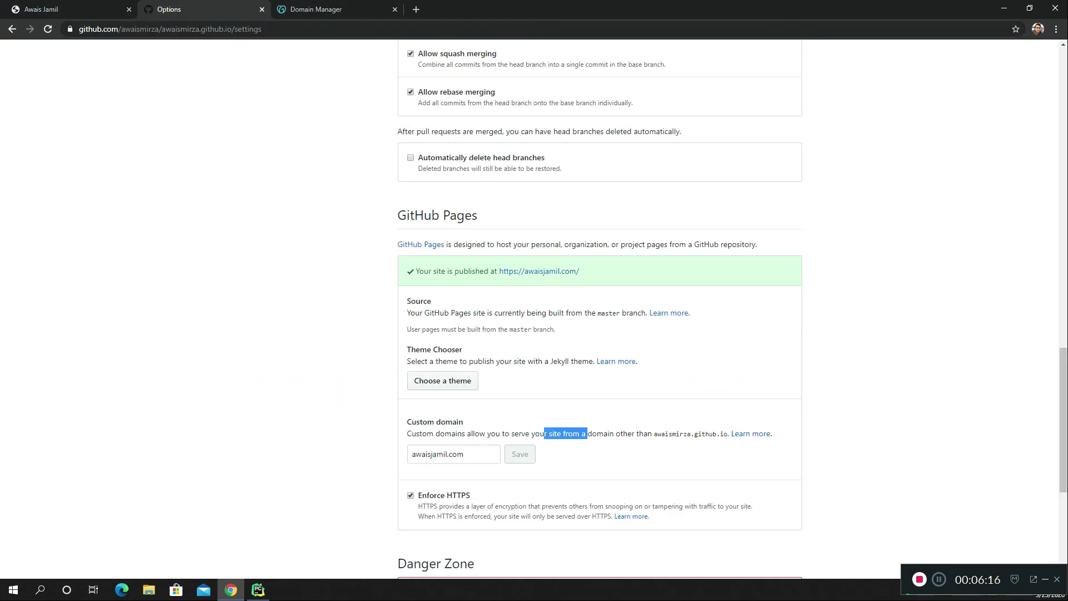
pyautogui.scroll(3)
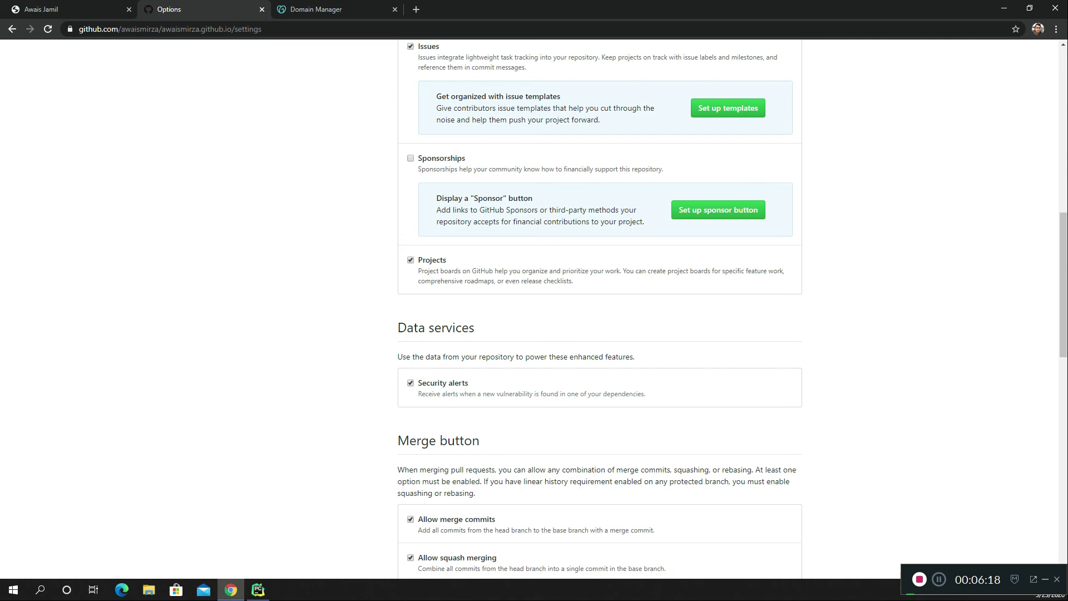
pyautogui.scroll(3)
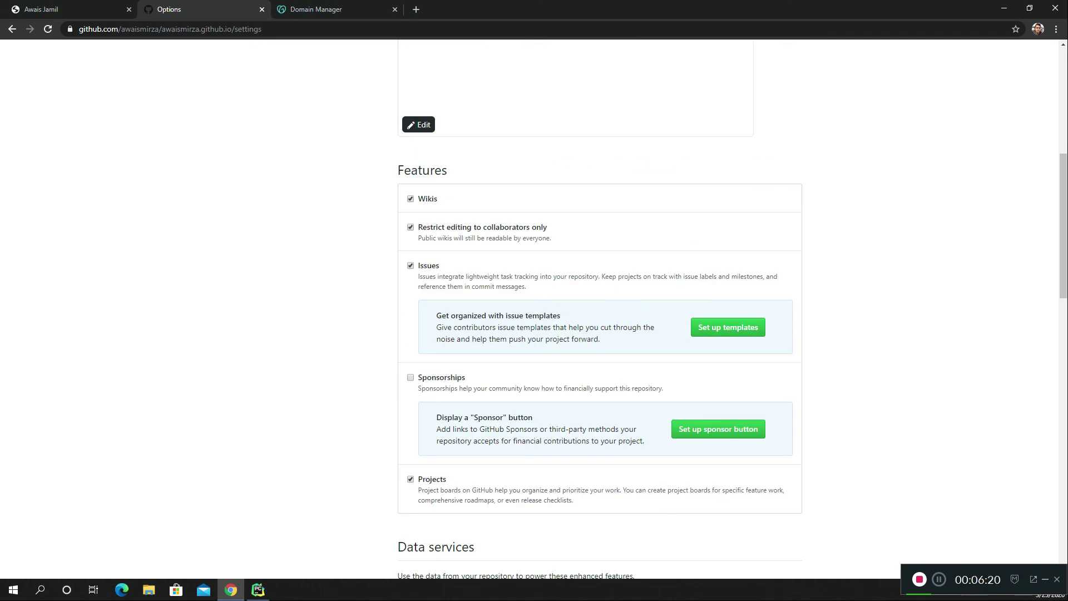
pyautogui.scroll(3)
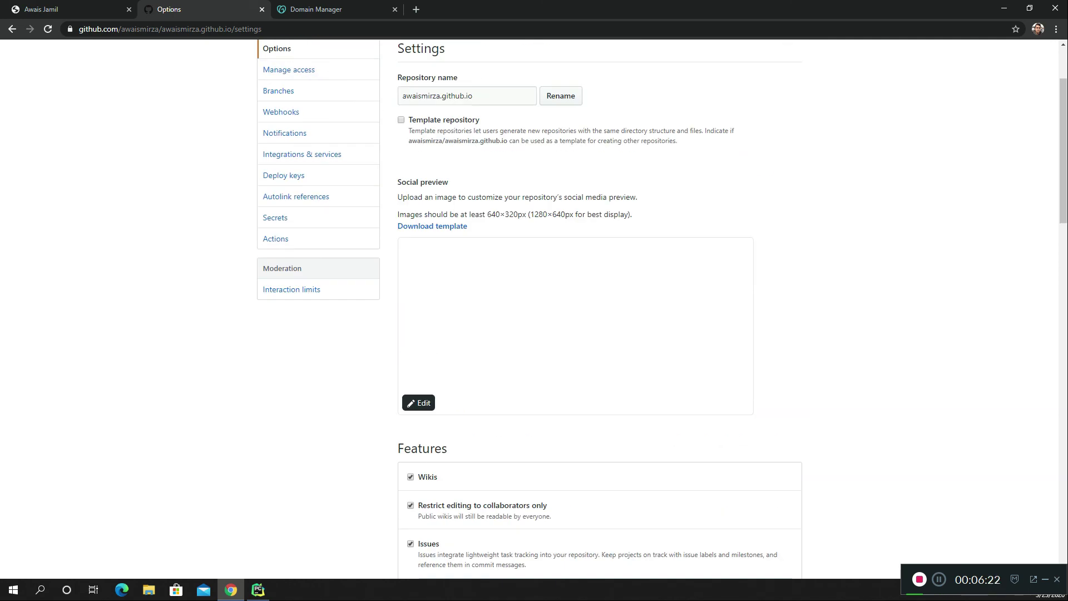
pyautogui.scroll(3)
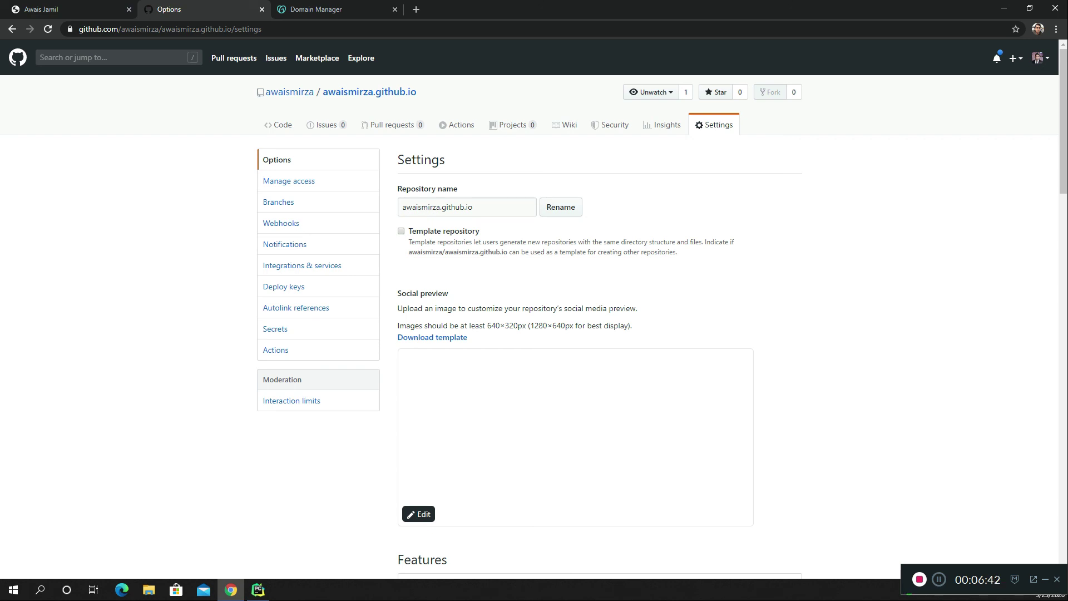
pyautogui.click(401, 231)
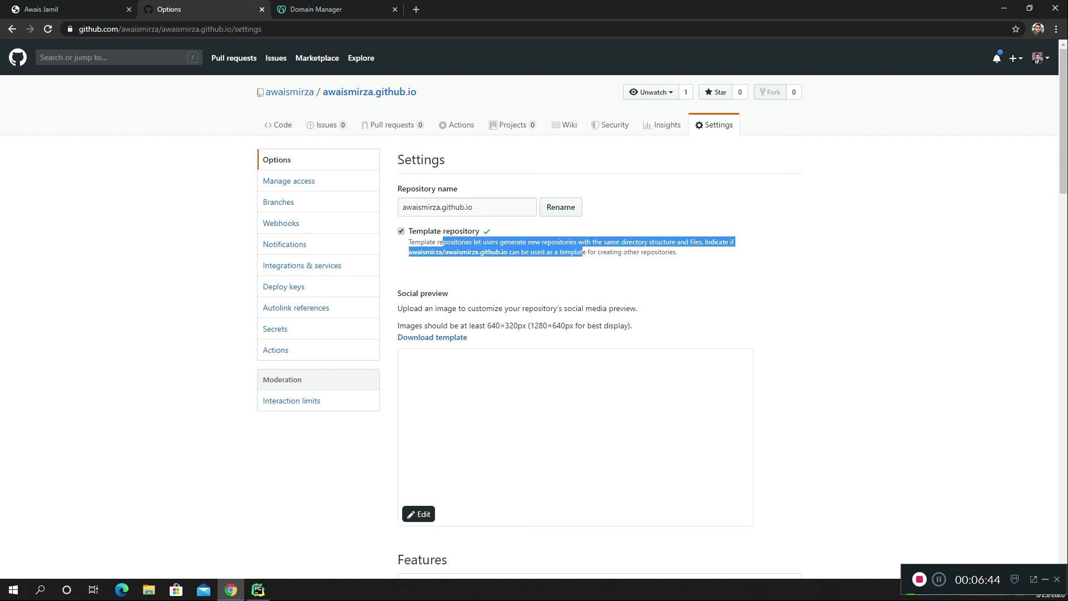
pyautogui.click(401, 231)
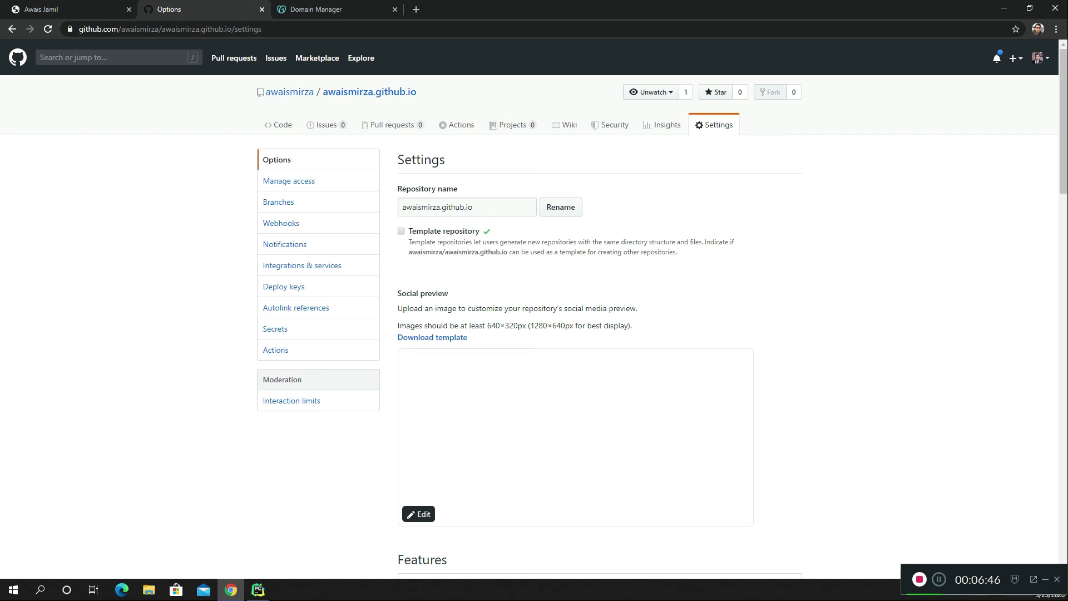